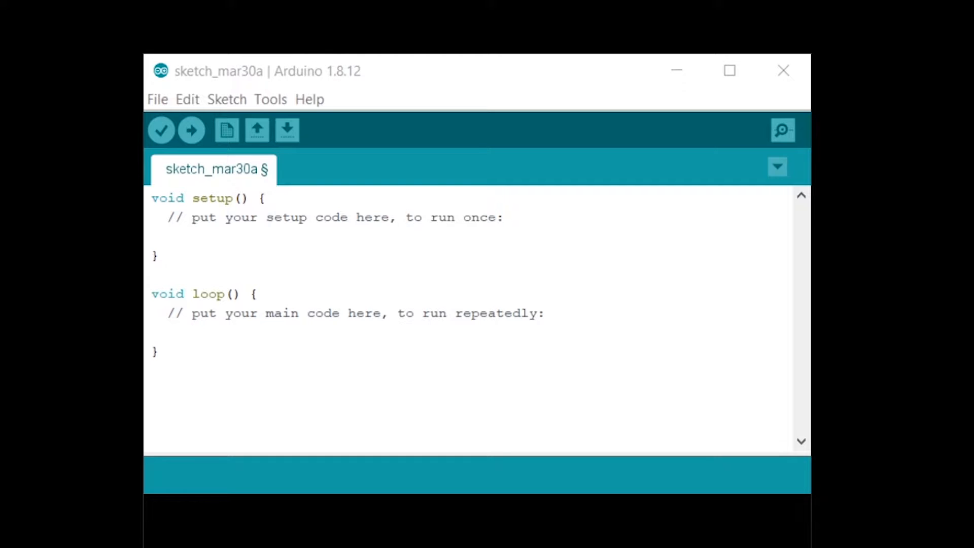
mouse_move(154, 81)
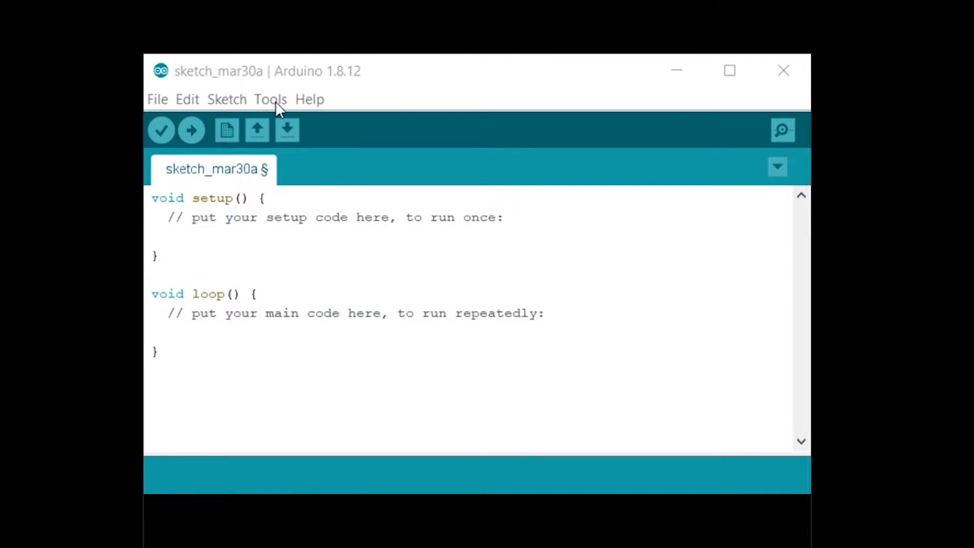
Select COM3 as the port, keeping Arduino Nano with ATmega328P (Old Bootloader).
left_click(271, 99)
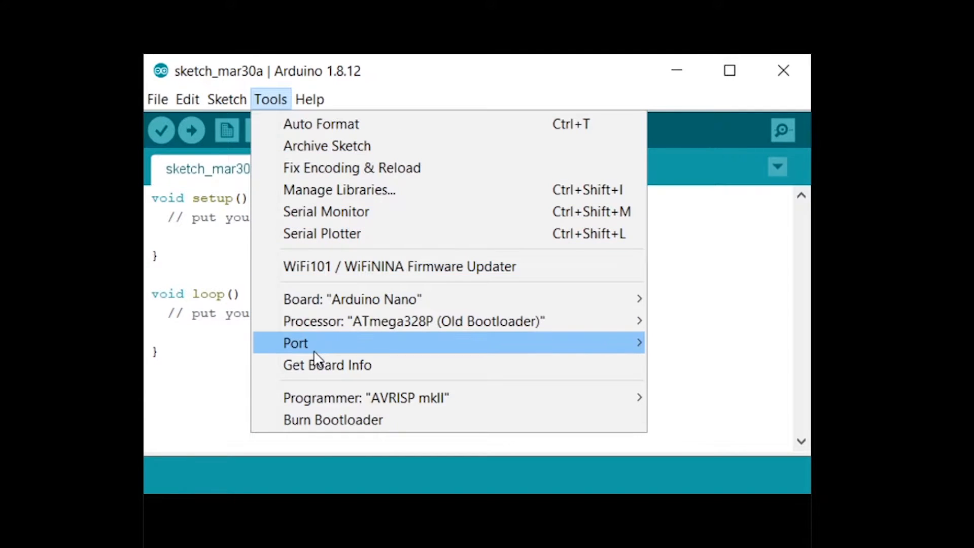
mouse_move(316, 343)
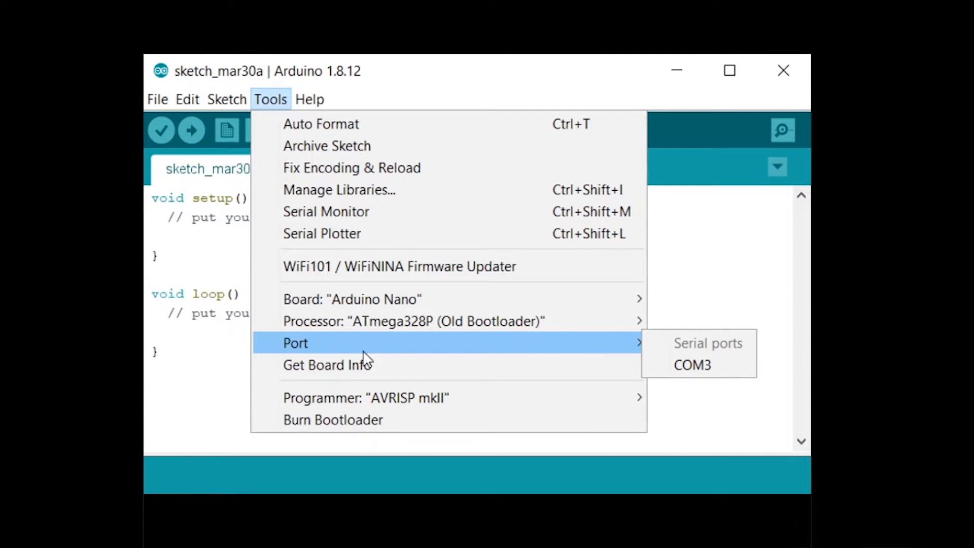
mouse_move(692, 365)
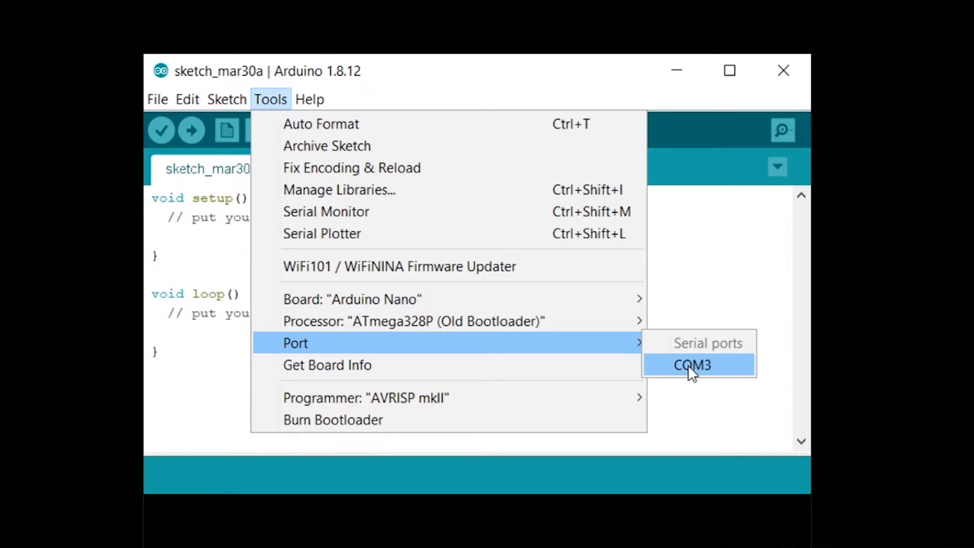
mouse_move(715, 353)
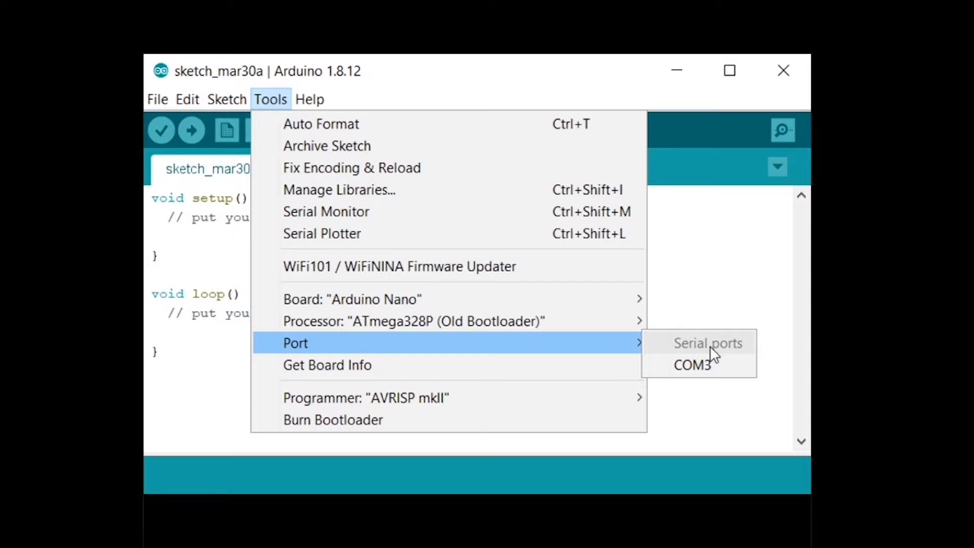
mouse_move(314, 351)
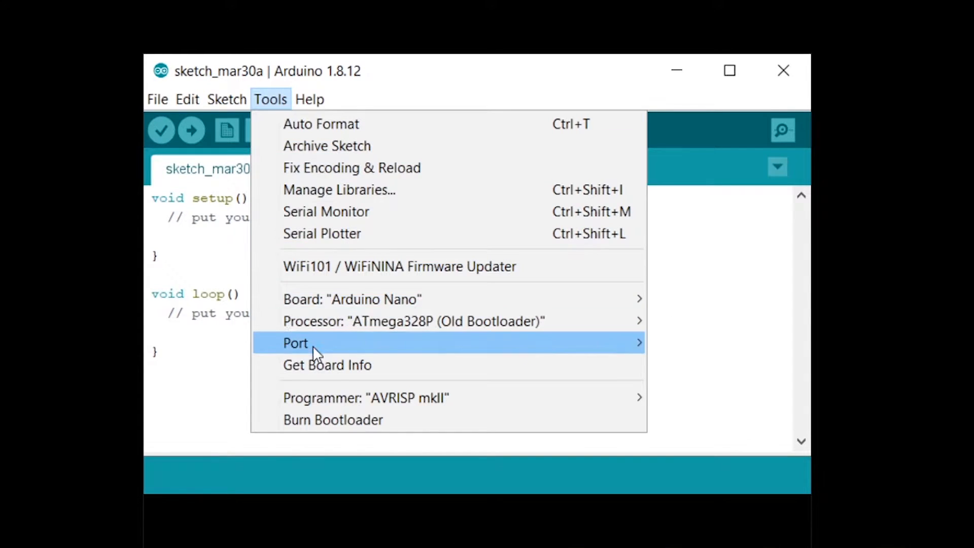
mouse_move(296, 343)
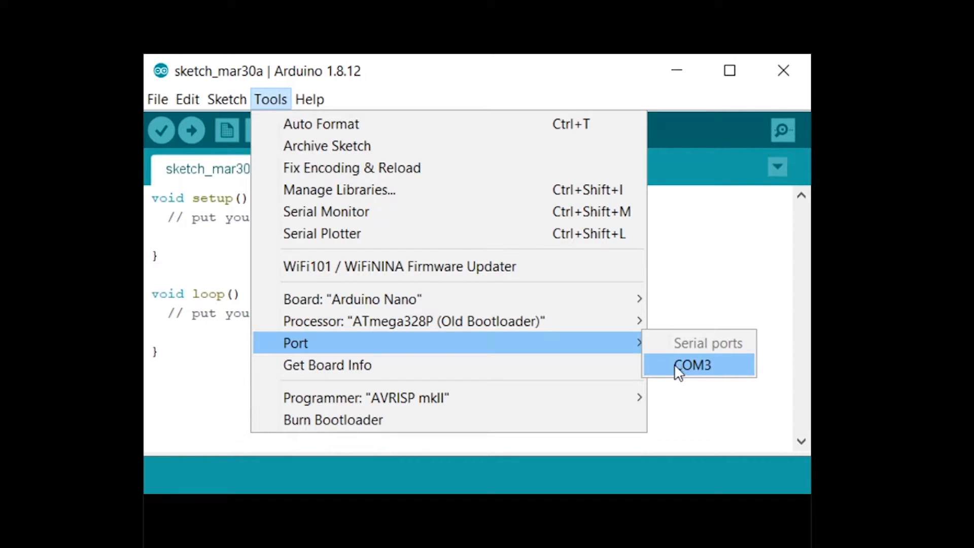
left_click(157, 99)
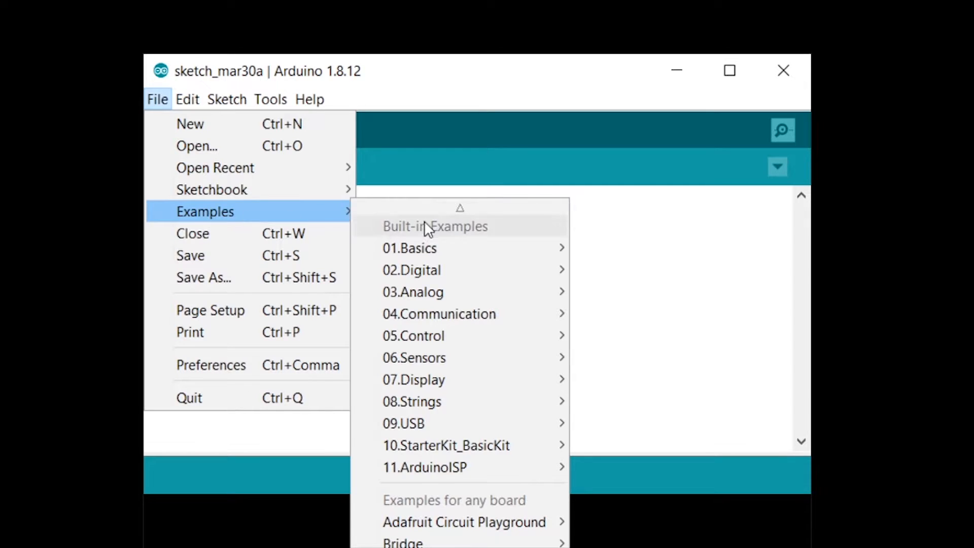
mouse_move(410, 248)
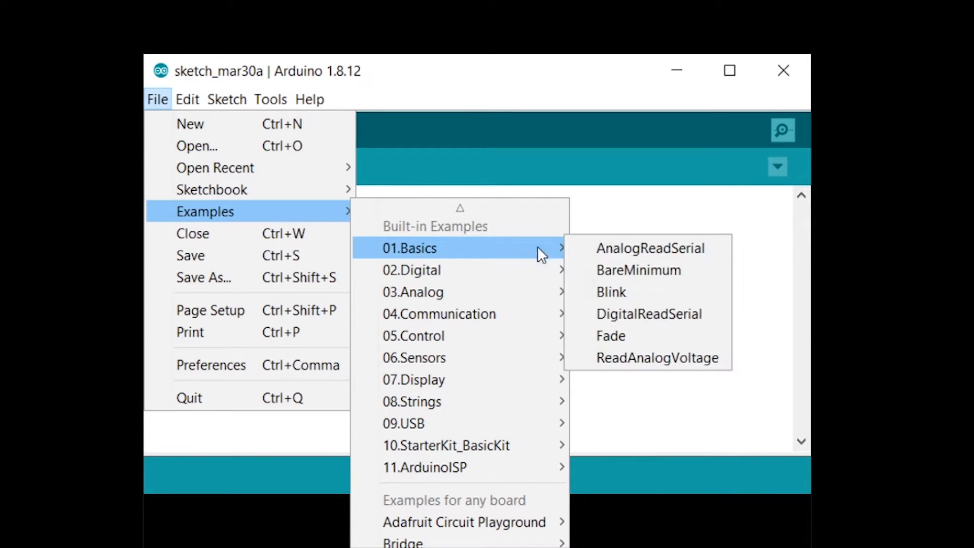
Open the Blink example and attempt uploading it three times, each failing with an upload error.
left_click(611, 293)
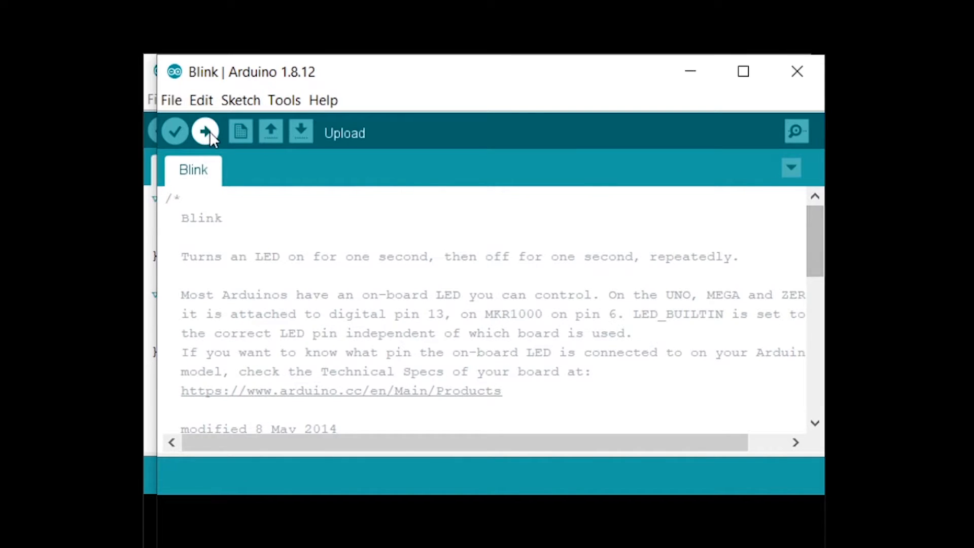
left_click(205, 130)
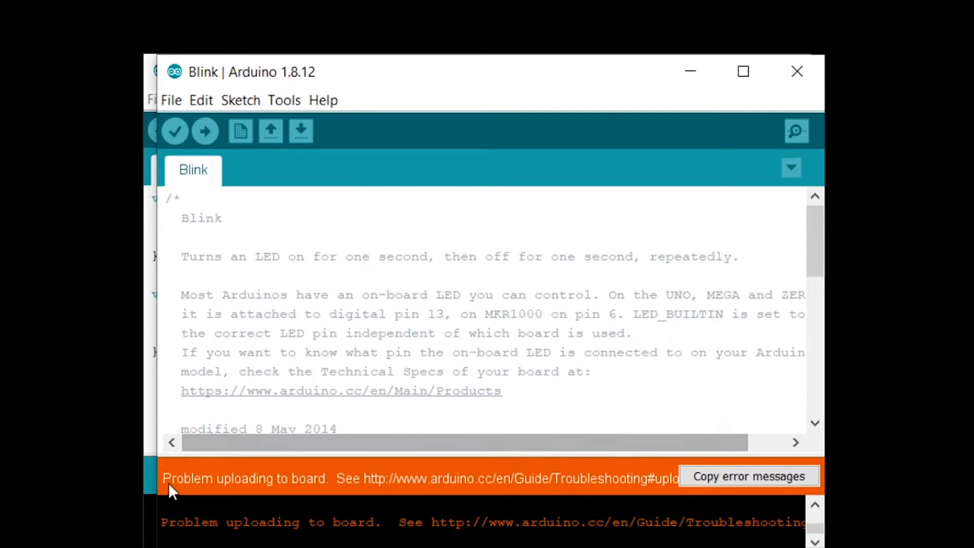
left_click(205, 130)
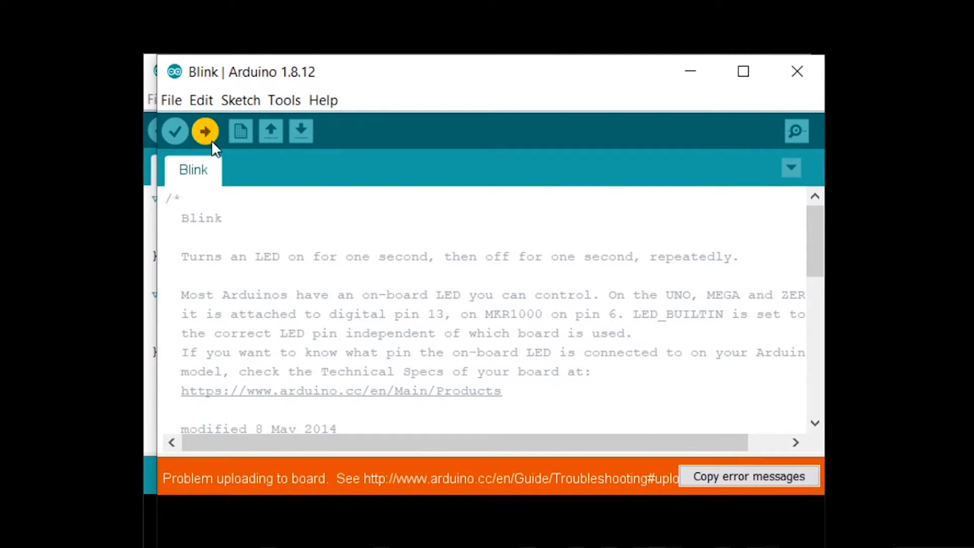
left_click(205, 130)
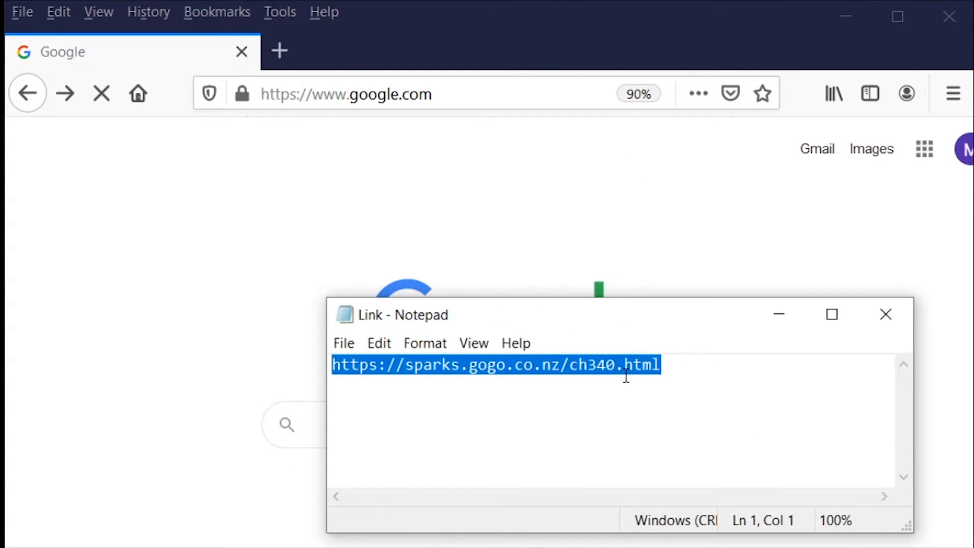
right_click(428, 365)
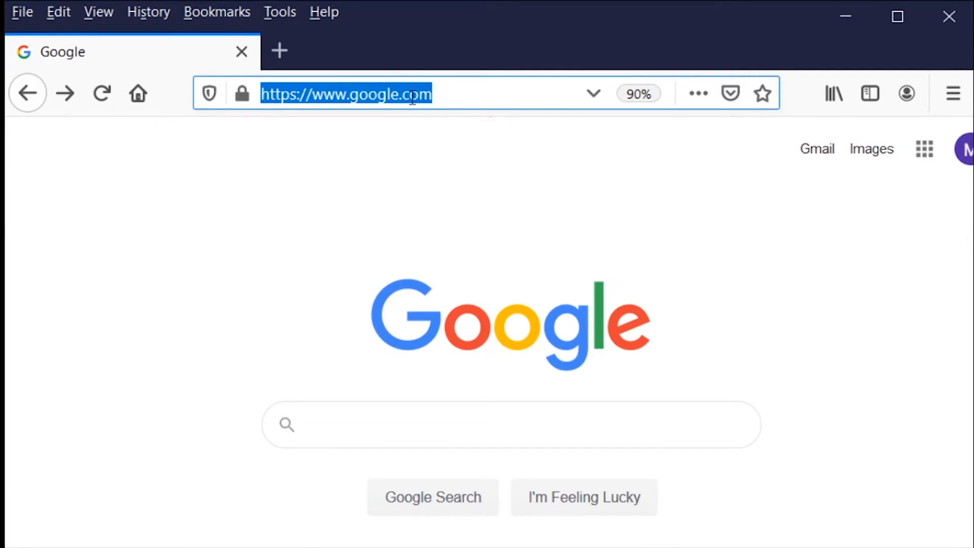
type("https://sparks.gogo.co.nz/ch340.html")
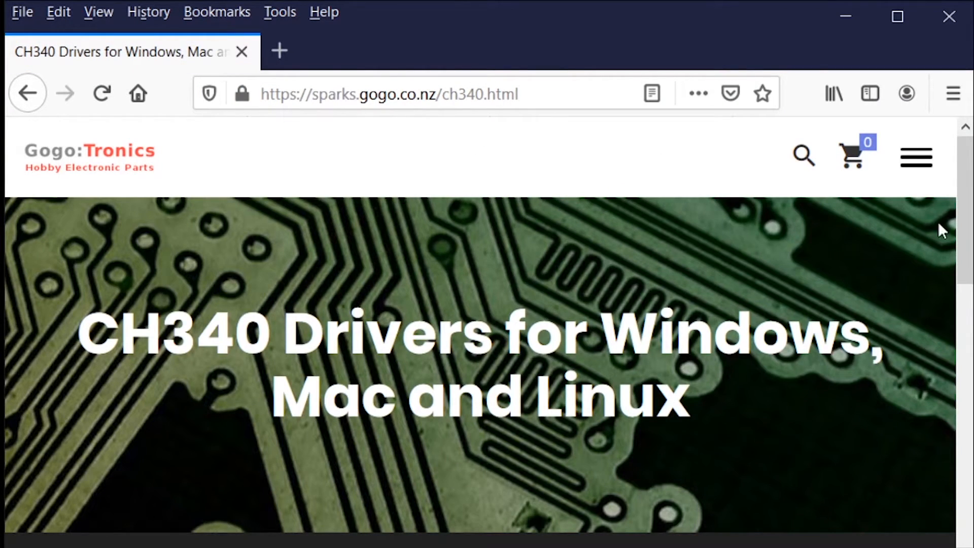
scroll("down", 3)
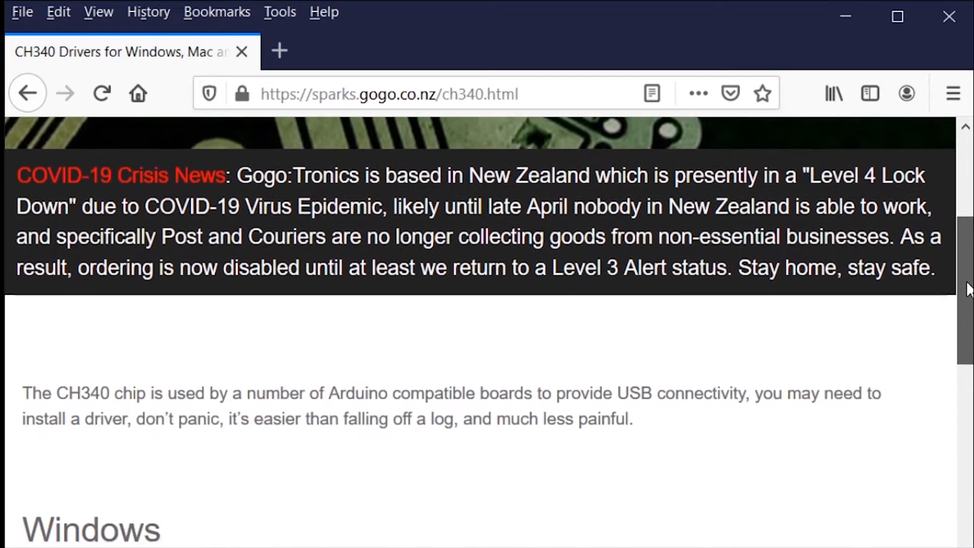
scroll("down", 3)
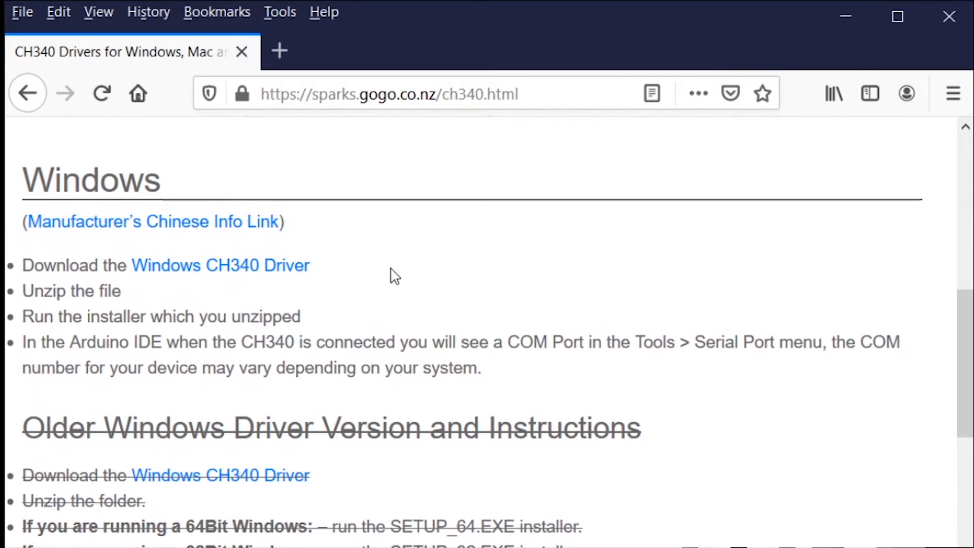
mouse_move(264, 280)
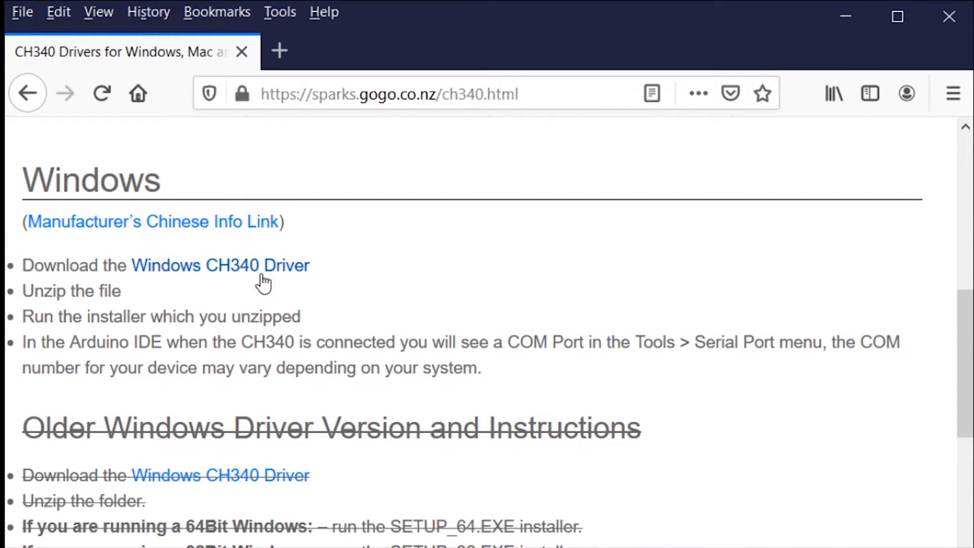
mouse_move(232, 274)
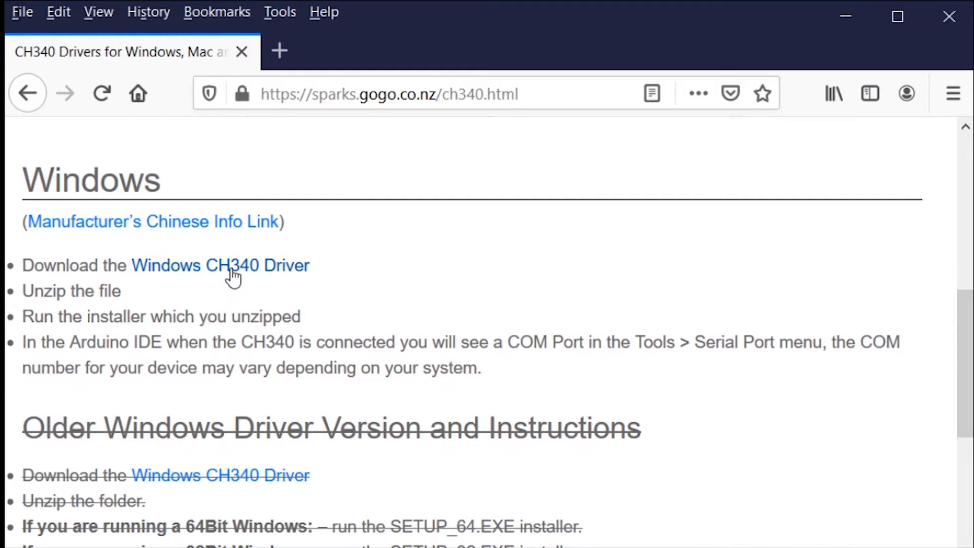
mouse_move(224, 274)
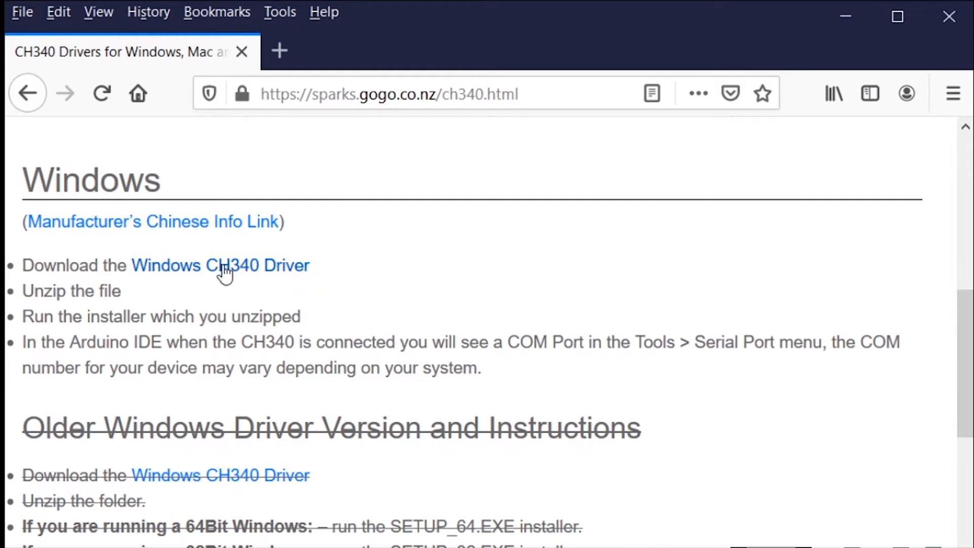
scroll("down", 3)
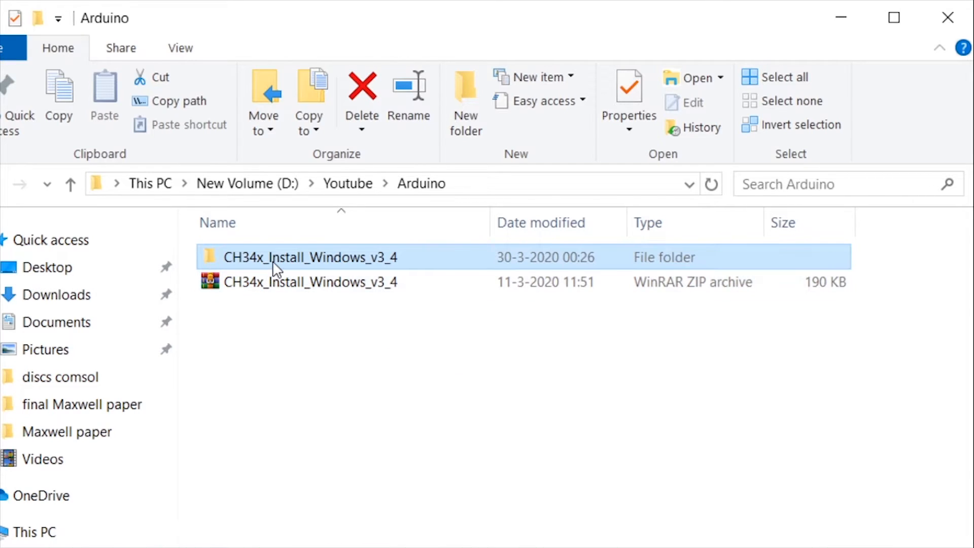
Open the CH34x_Install_Windows_v3_4 folder inside the Arduino folder.
double_click(310, 257)
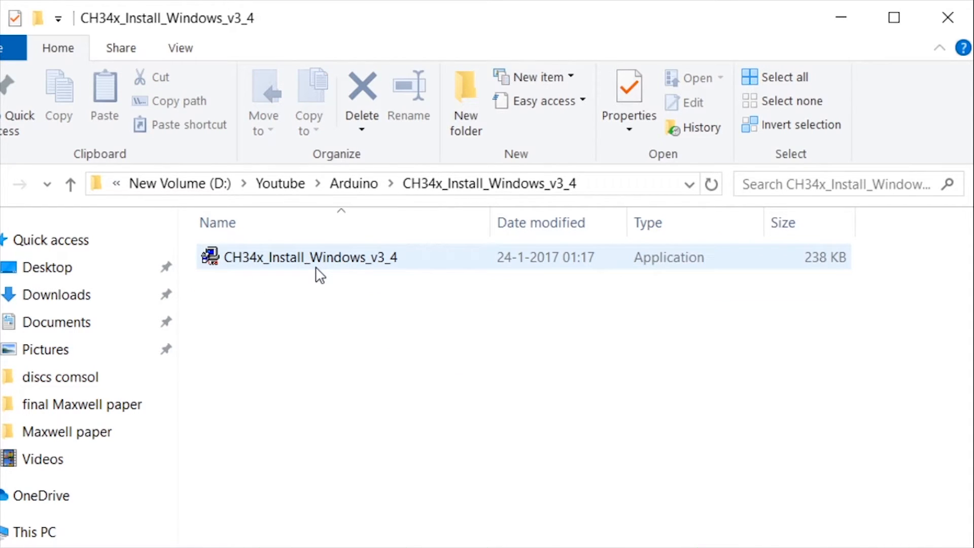
mouse_move(316, 260)
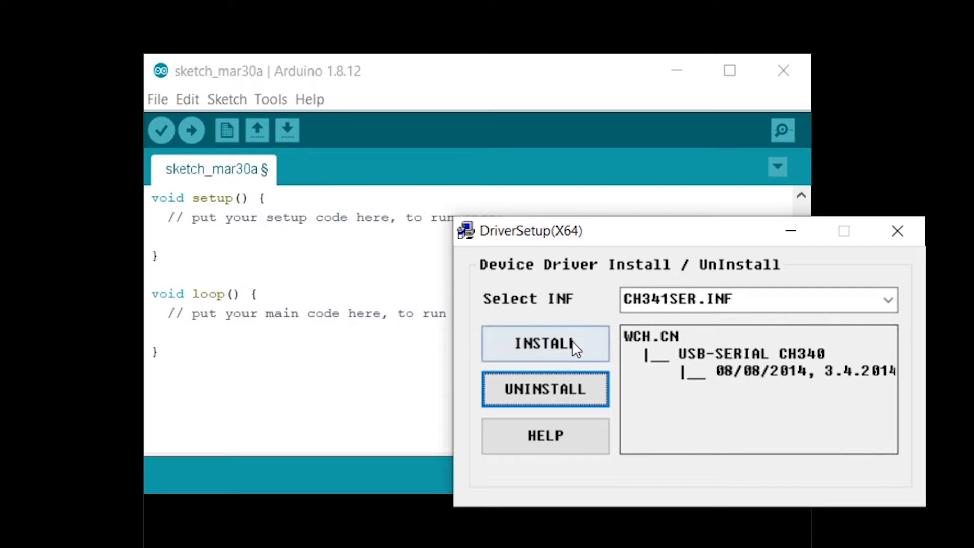
Install the CH341SER driver in DriverSetup(X64) and dismiss the 'Driver install success!' message.
left_click(545, 344)
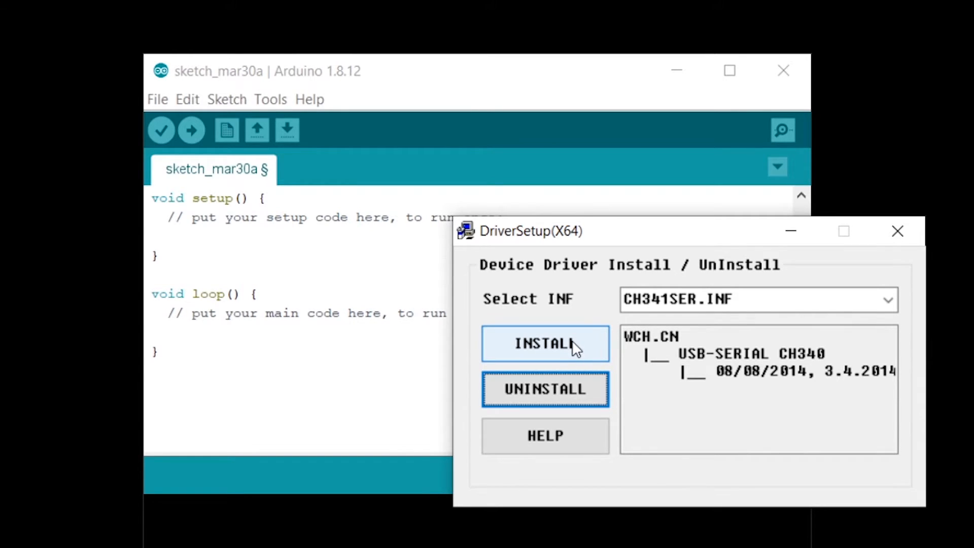
left_click(545, 344)
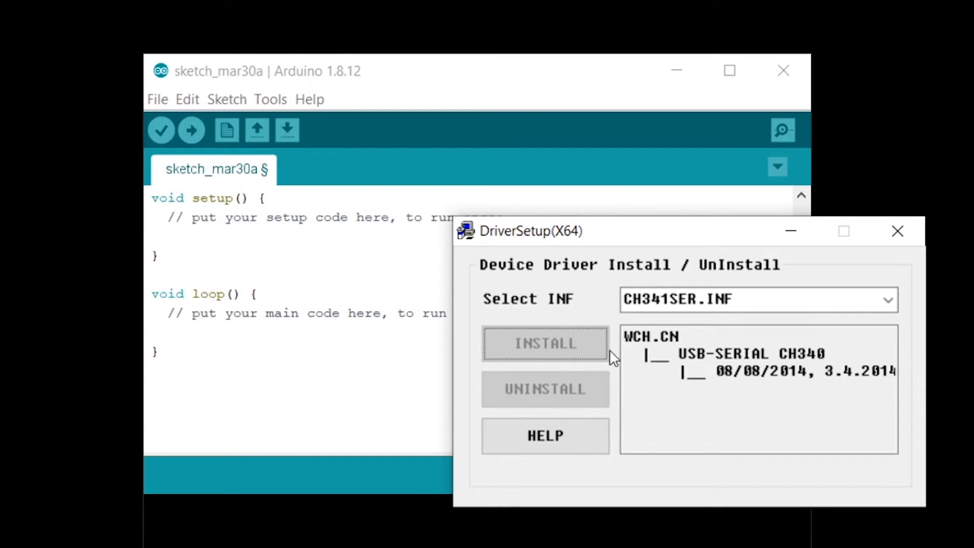
mouse_move(559, 373)
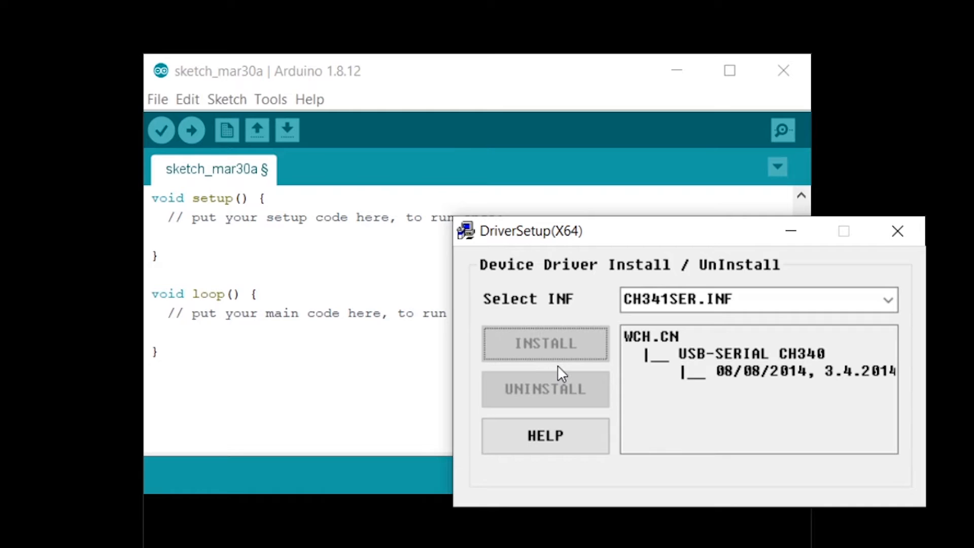
left_click(545, 343)
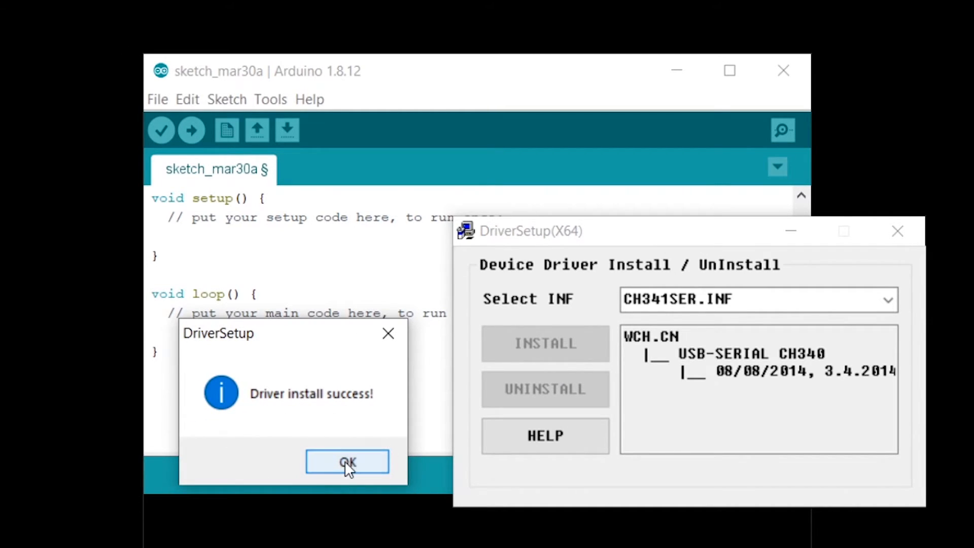
left_click(347, 462)
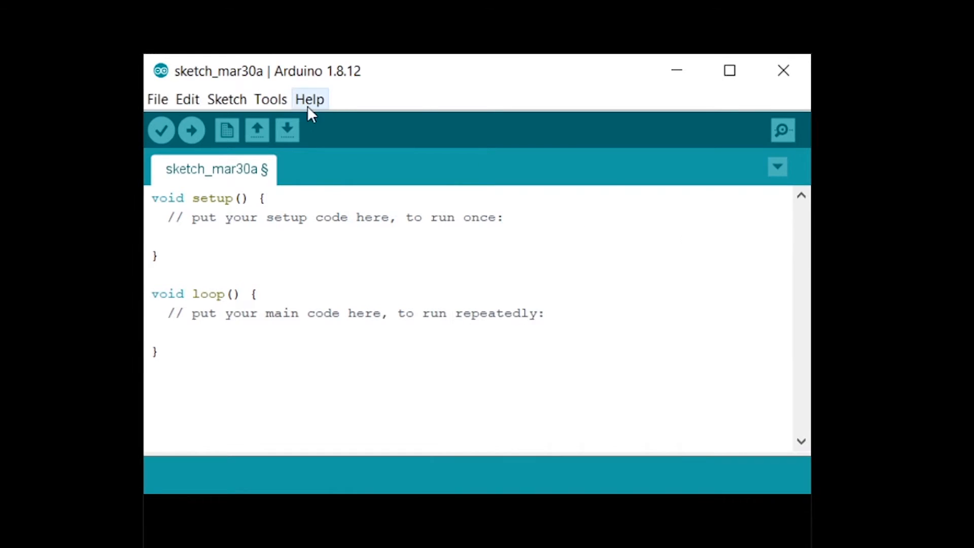
Switch the serial port to COM4 and upload the Blink sketch.
left_click(269, 99)
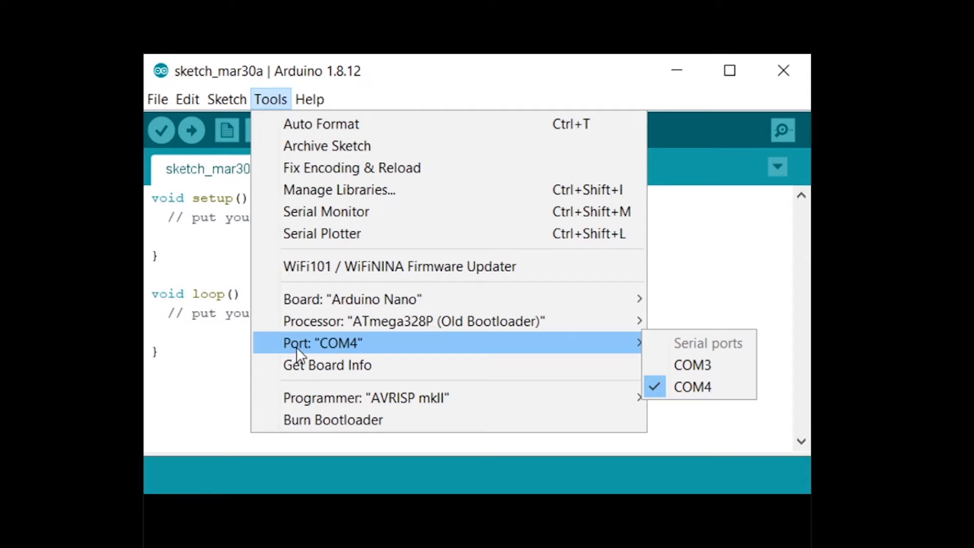
mouse_move(692, 365)
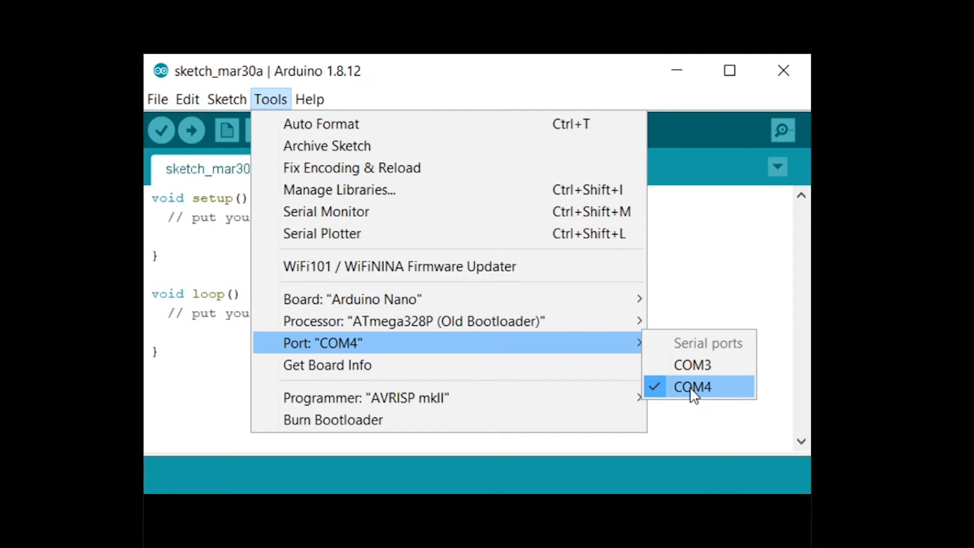
left_click(157, 99)
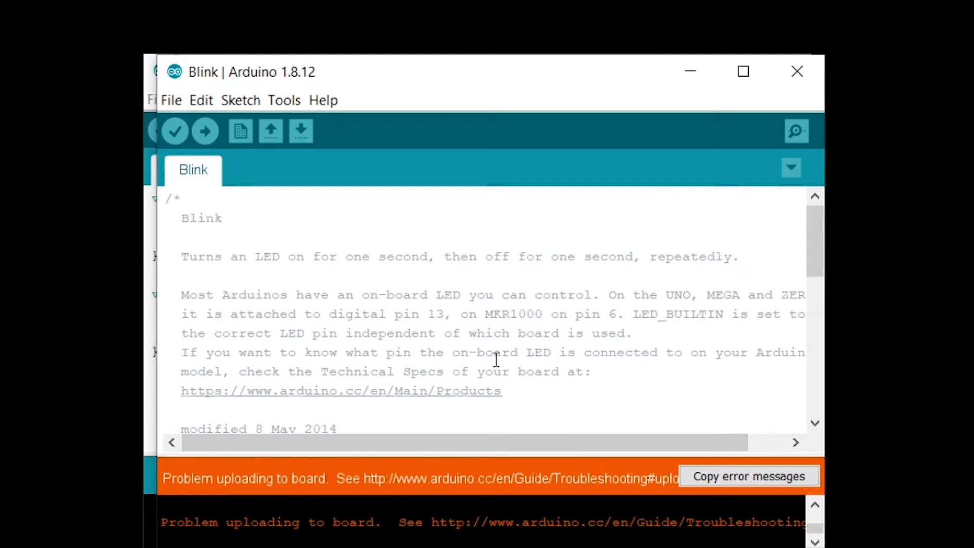
left_click(205, 131)
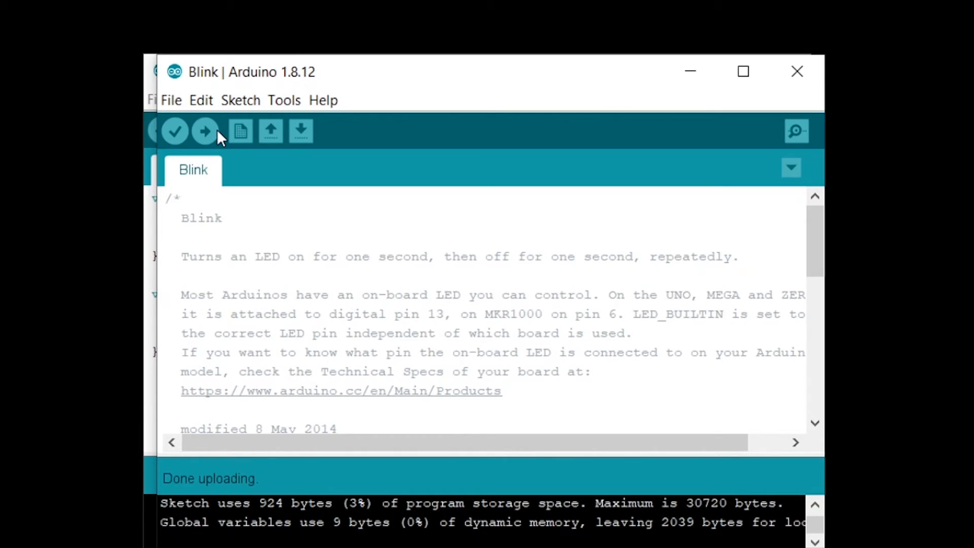
mouse_move(240, 131)
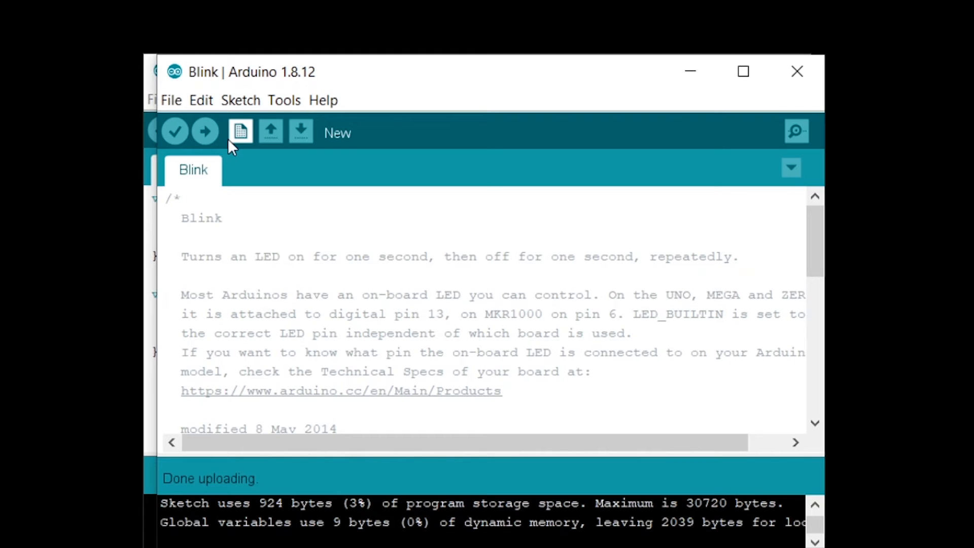
Check the current processor setting and retry the Blink upload, which errors.
left_click(284, 100)
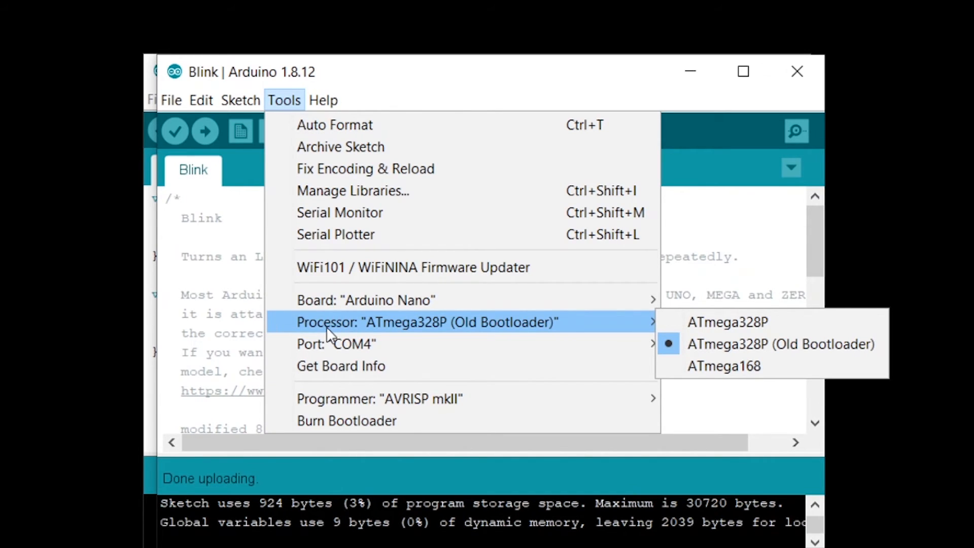
mouse_move(728, 321)
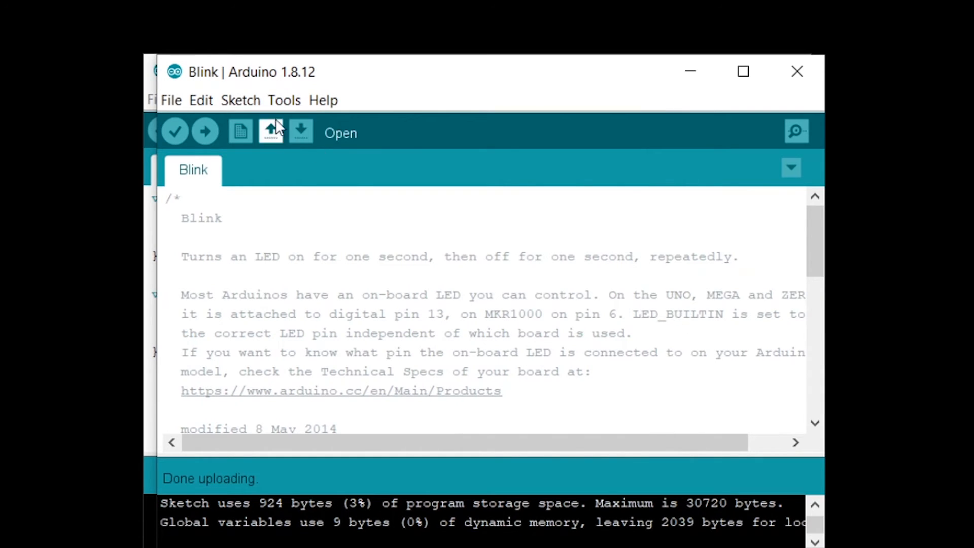
left_click(284, 100)
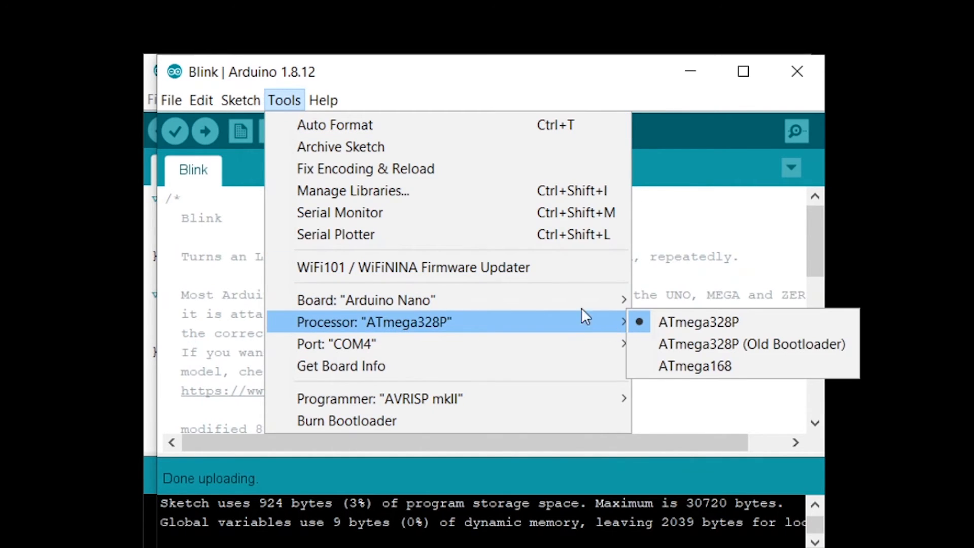
left_click(205, 131)
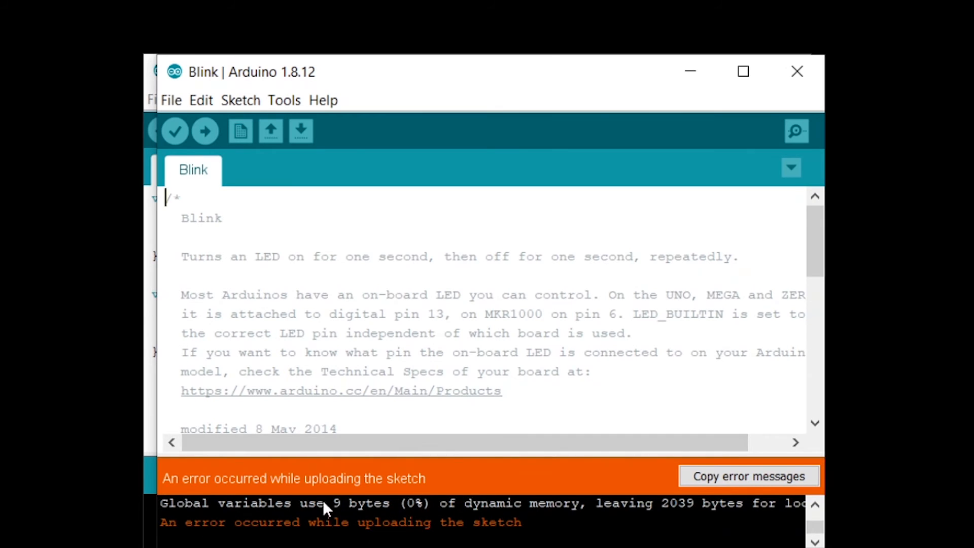
Set the processor to ATmega328P (Old Bootloader) and re-upload Blink until Done uploading.
left_click(284, 100)
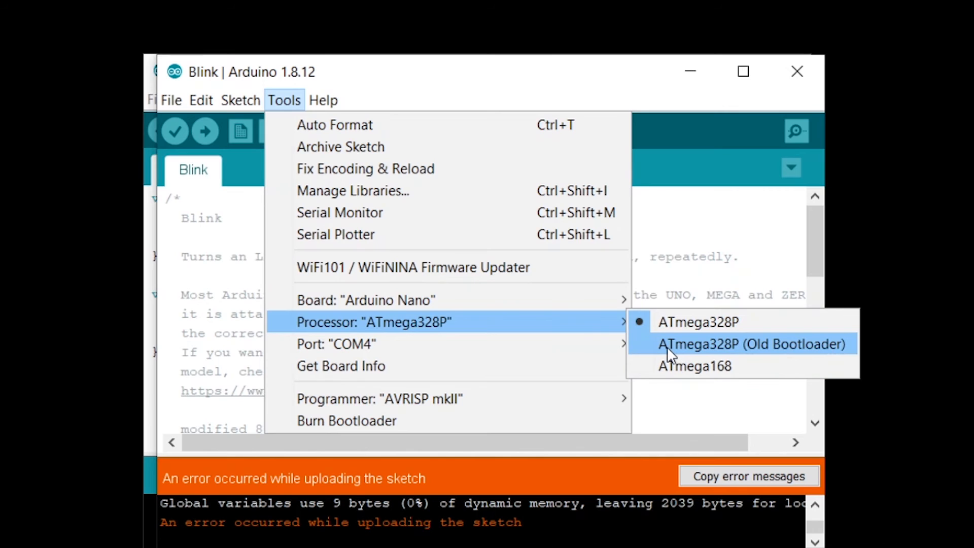
mouse_move(767, 354)
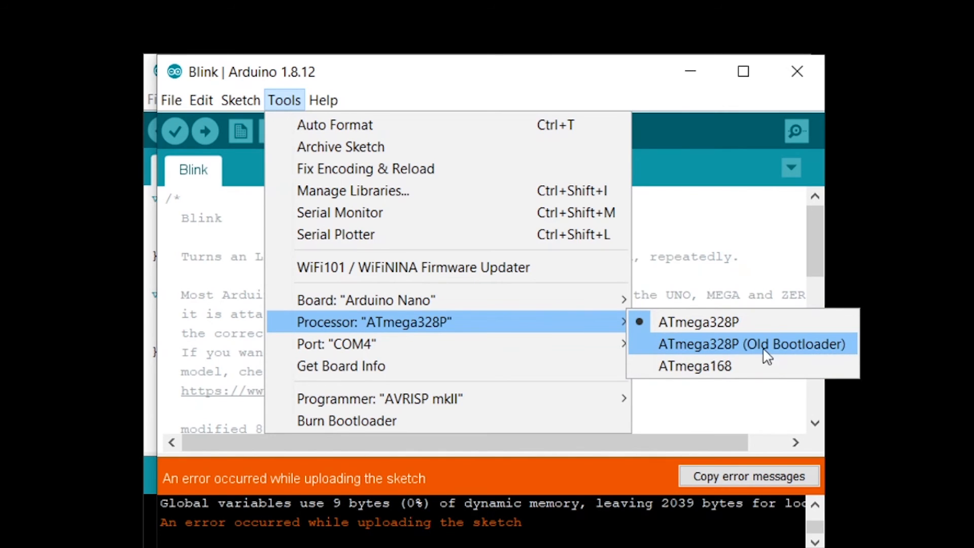
left_click(205, 131)
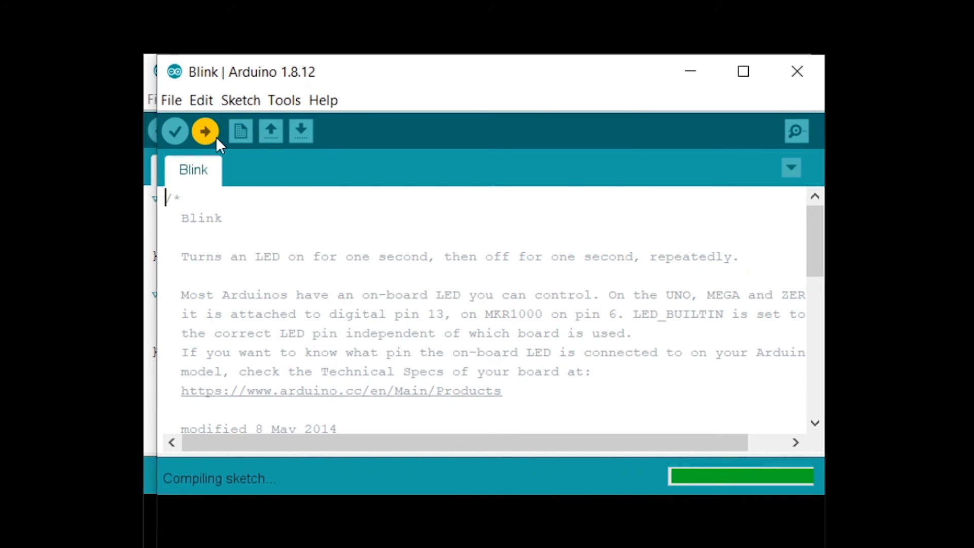
mouse_move(267, 333)
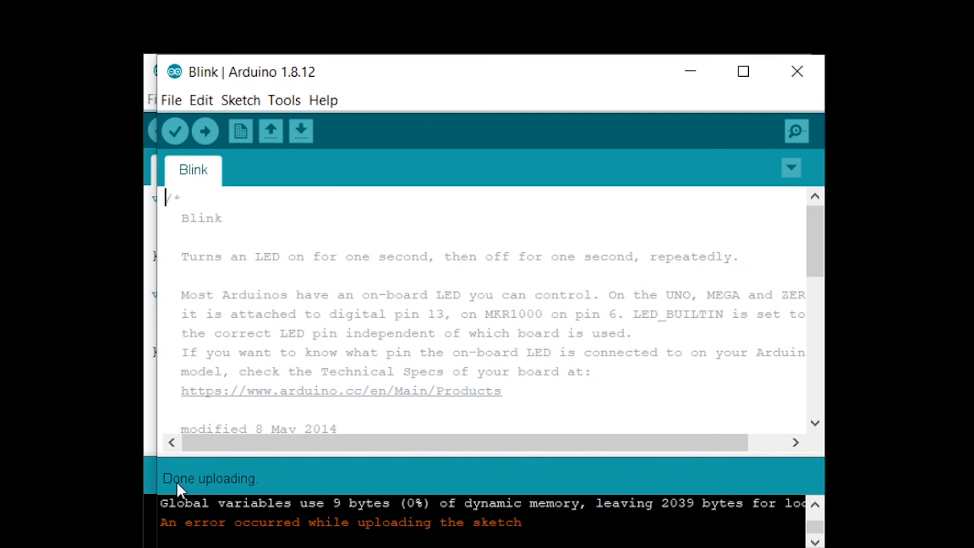
mouse_move(205, 130)
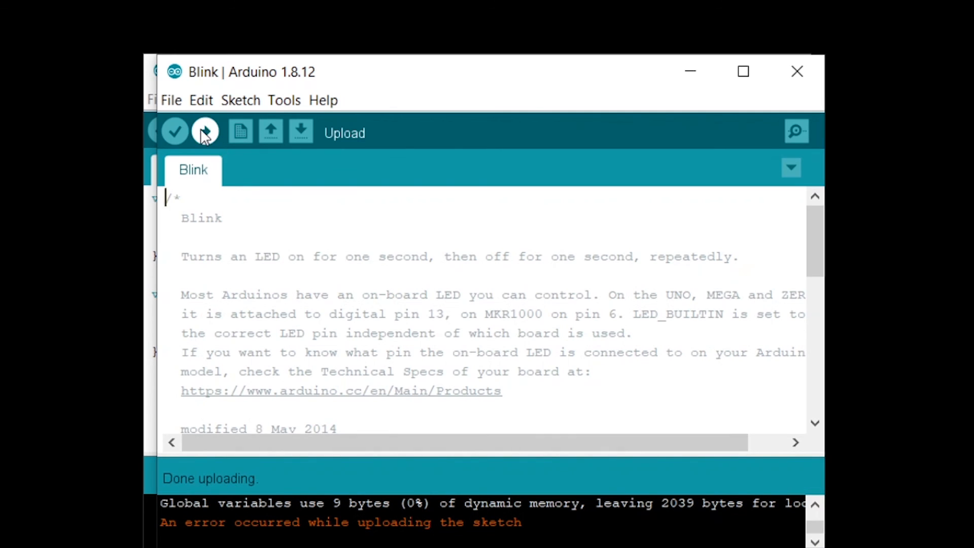
left_click(205, 131)
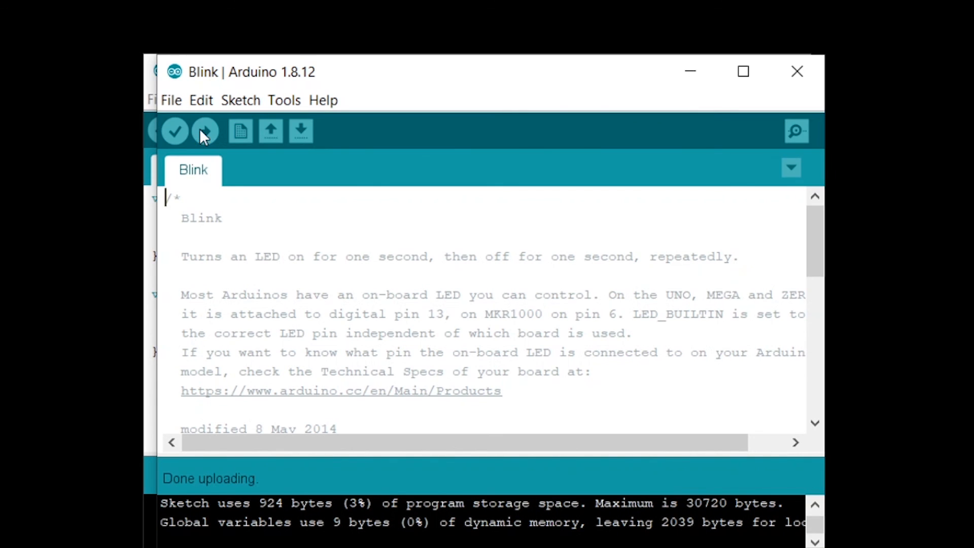
mouse_move(296, 509)
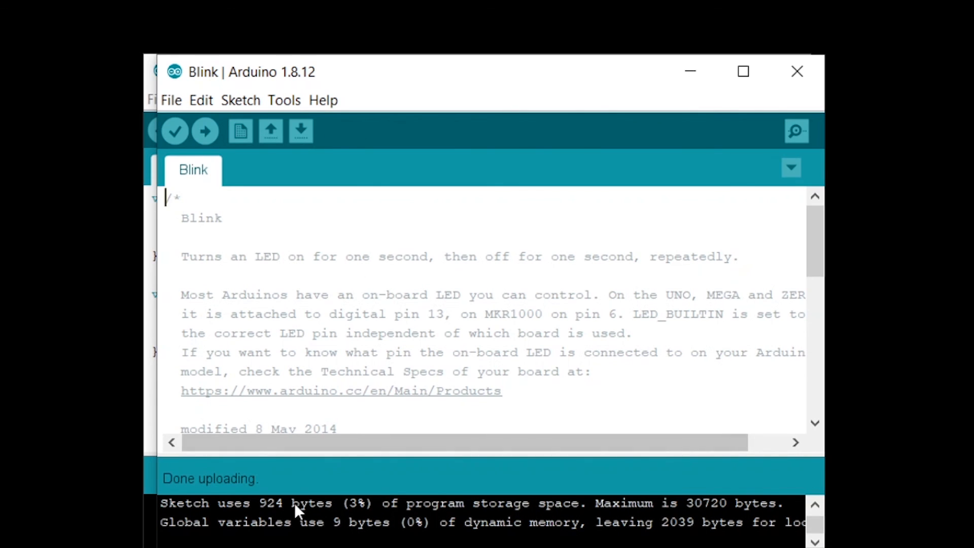